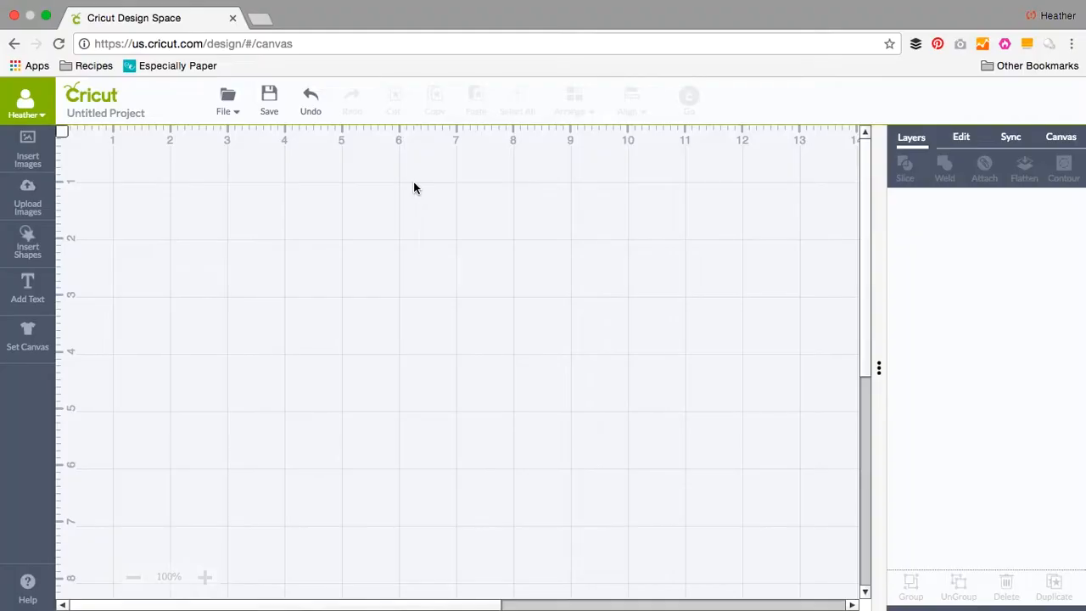
Insert the uploaded flower SVG with fringed strips from the upload library onto the canvas
left_click(27, 195)
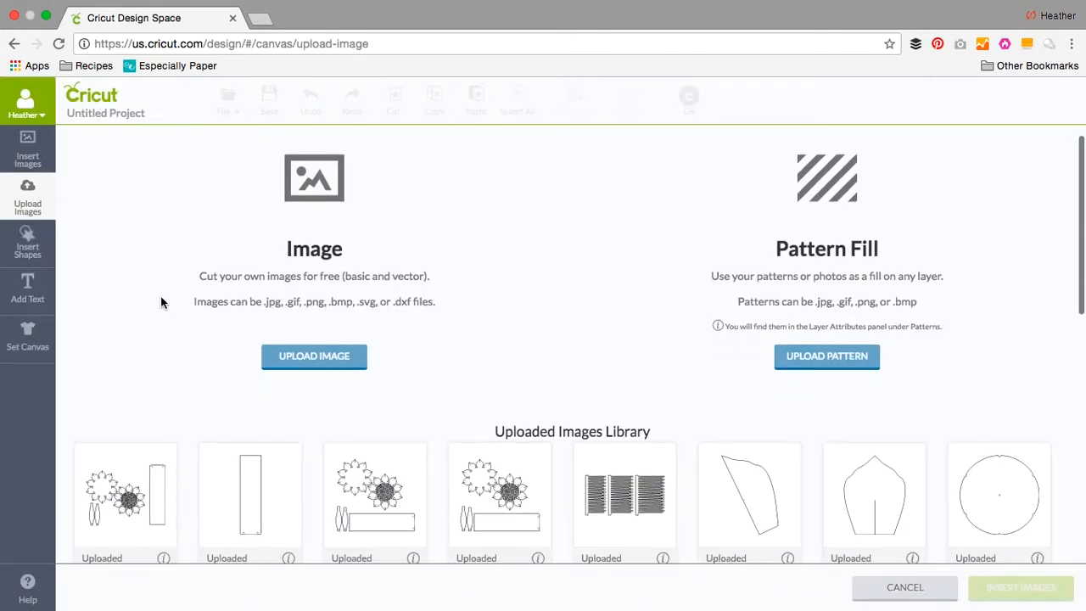
scroll("down", 3)
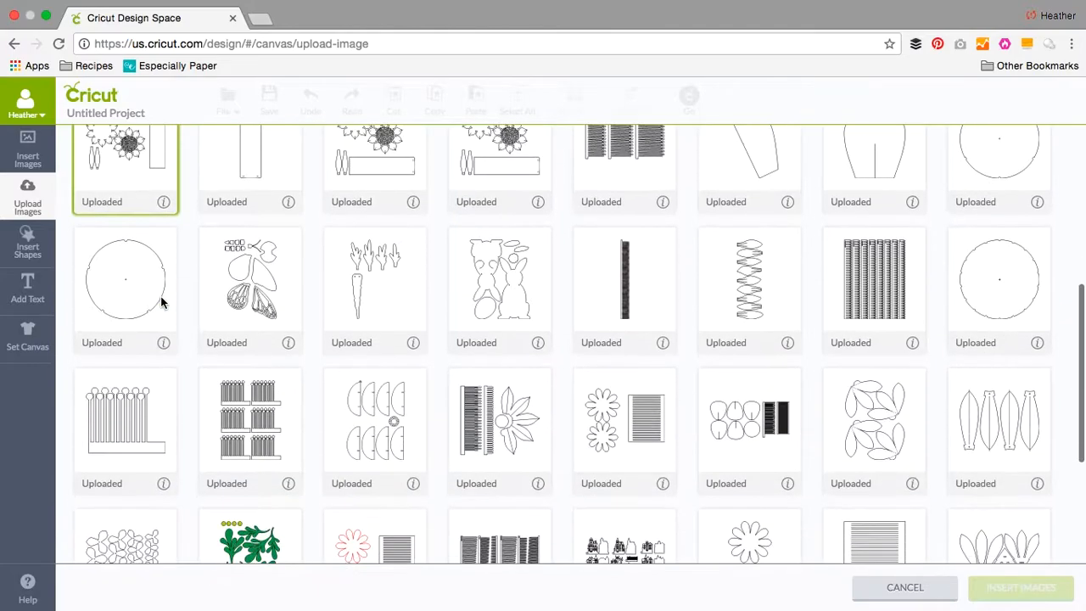
left_click(499, 415)
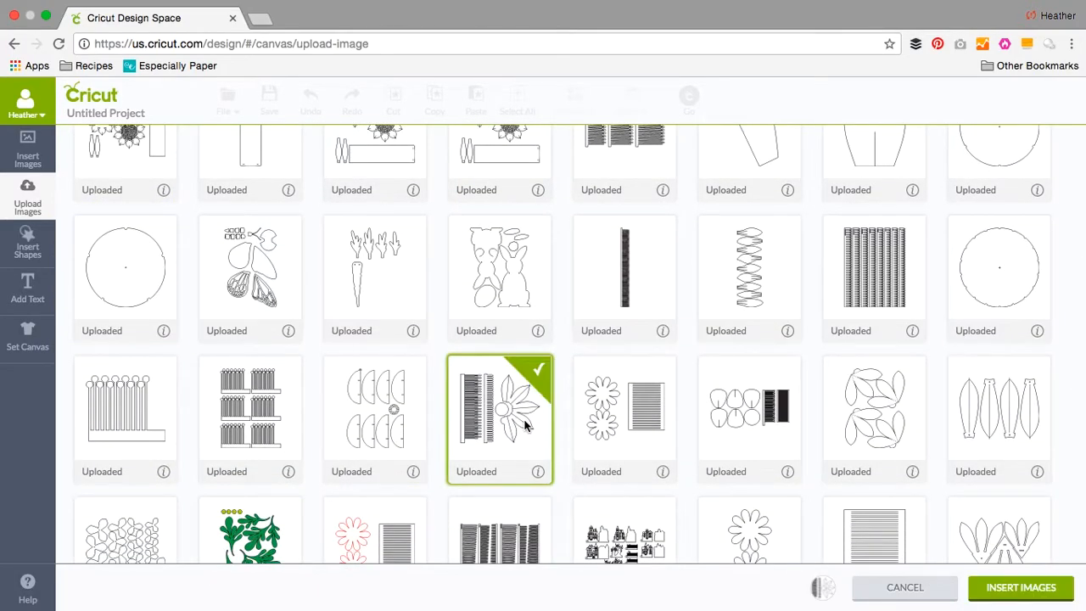
mouse_move(1022, 587)
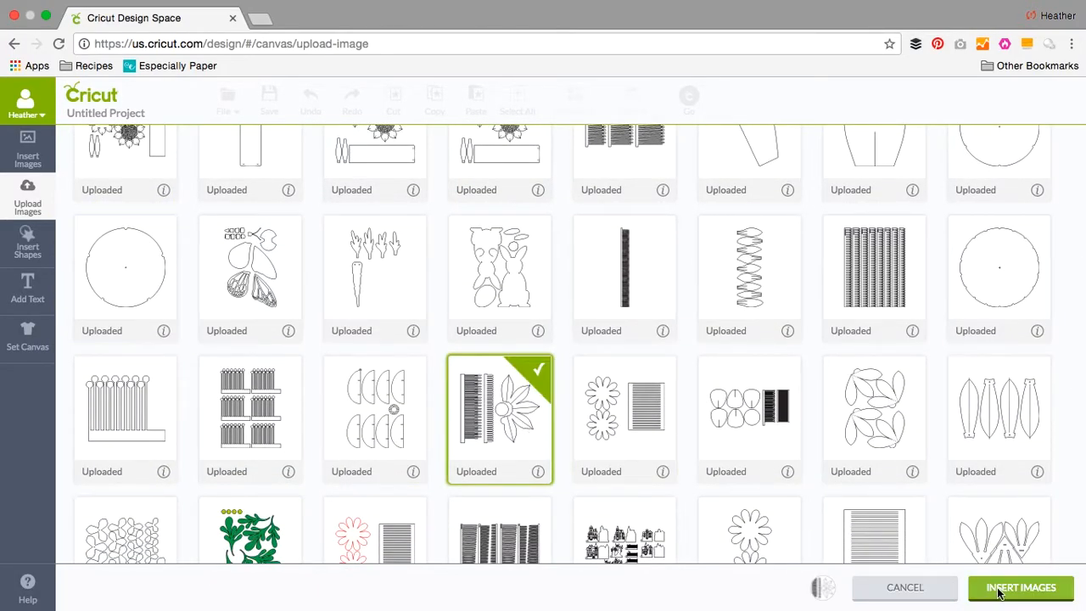
left_click(1018, 587)
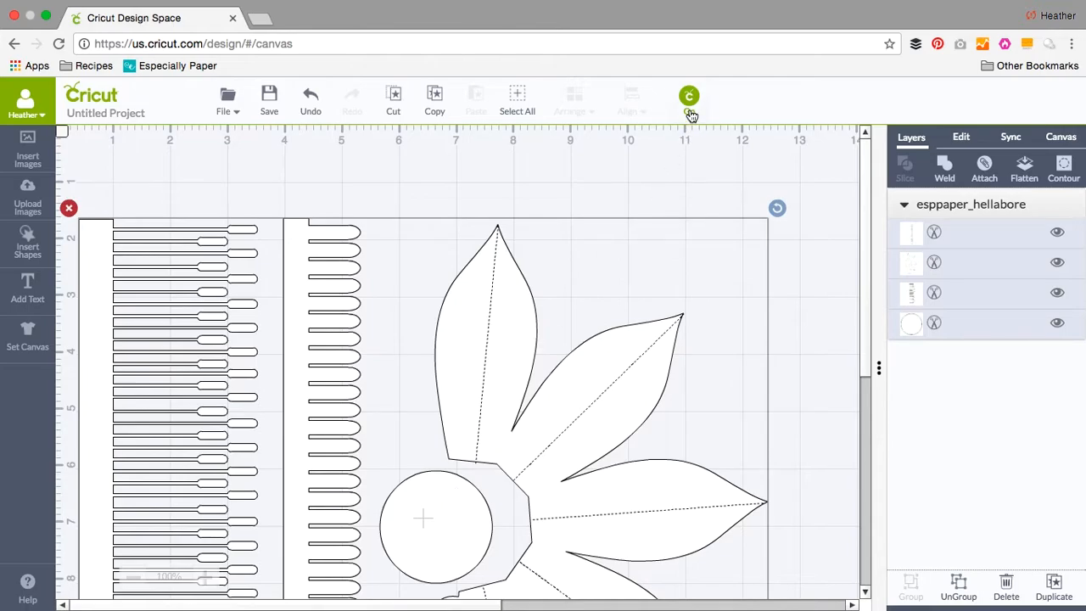
left_click(689, 95)
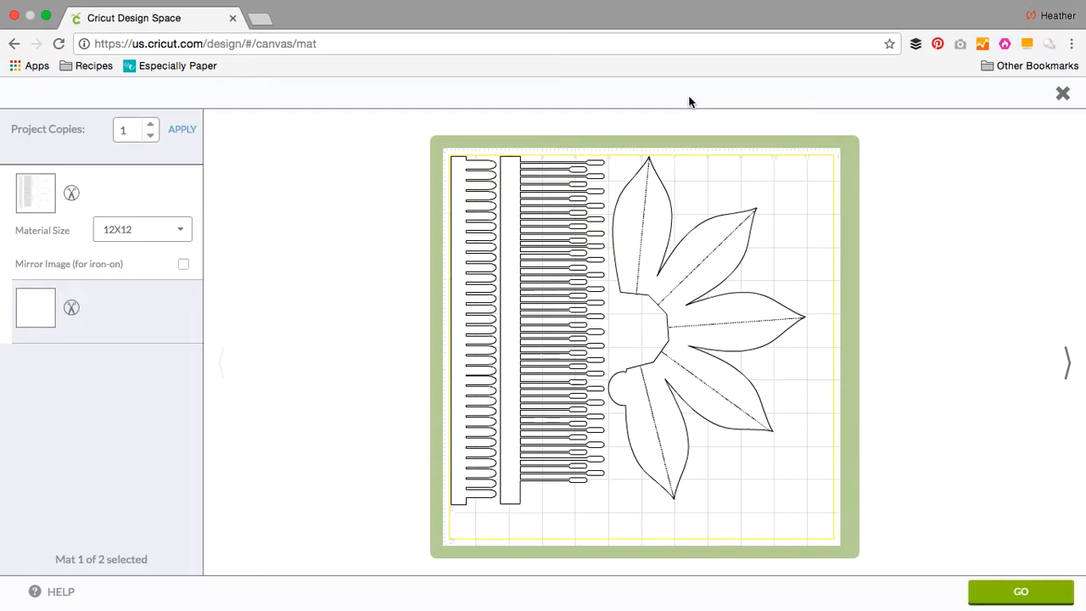
mouse_move(165, 321)
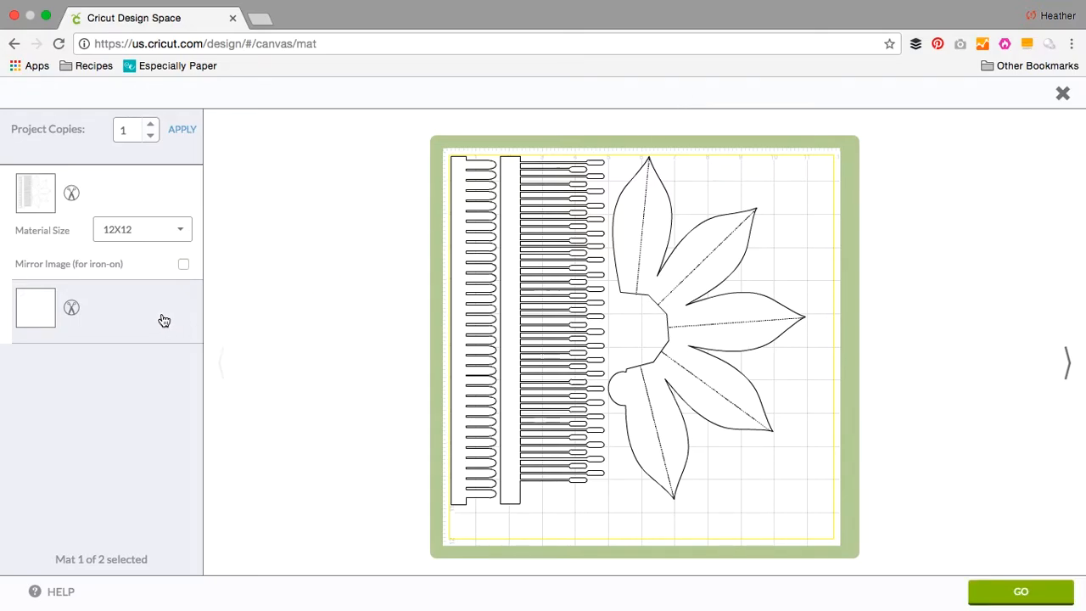
left_click(34, 309)
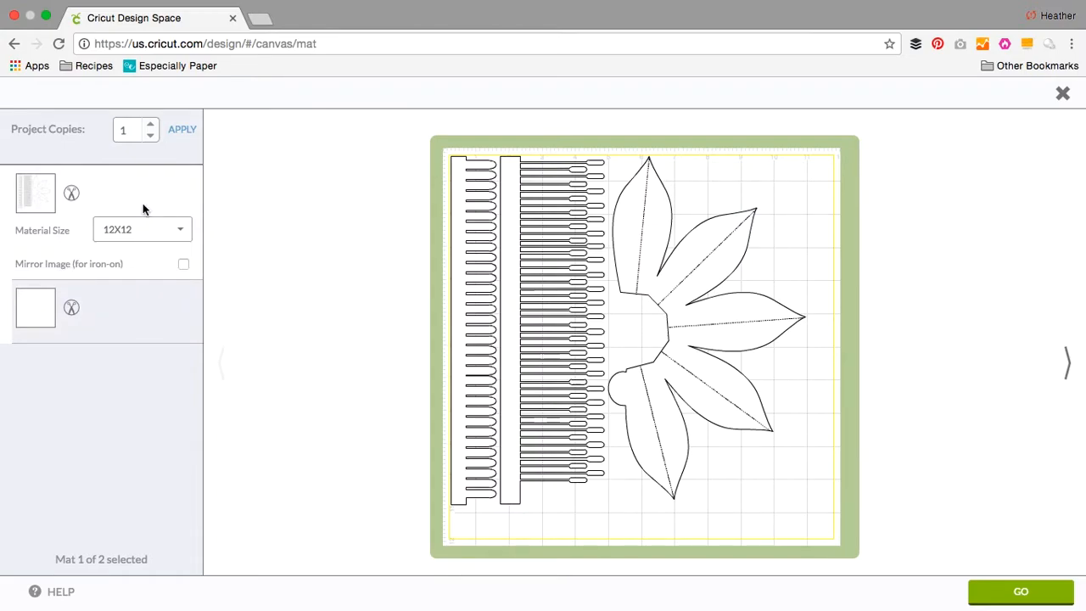
left_click(1062, 92)
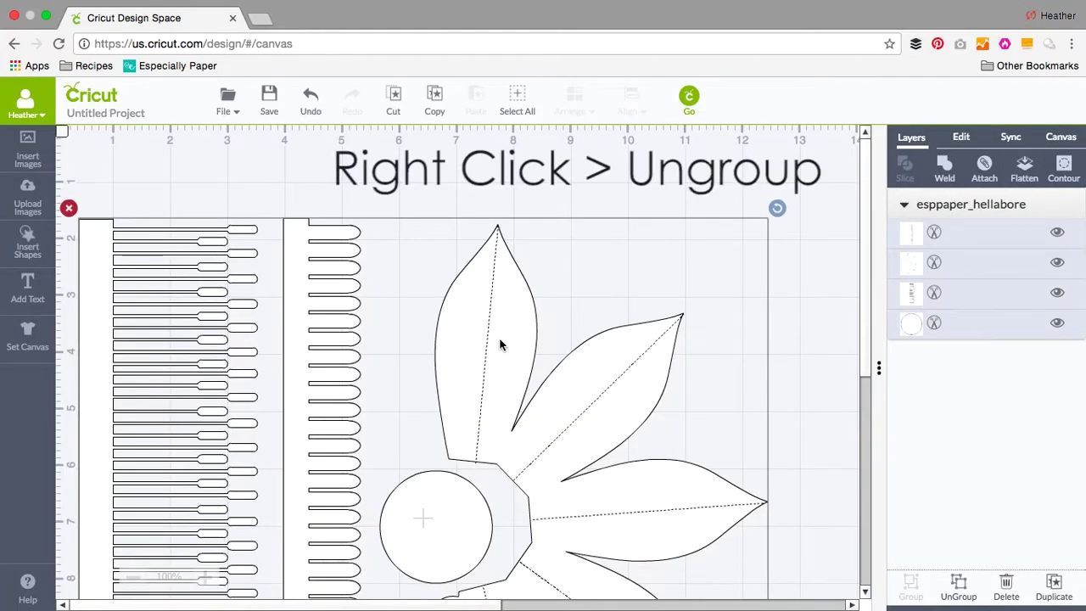
Ungroup the flower image into separate layers and preview the pieces on cutting mats
right_click(503, 346)
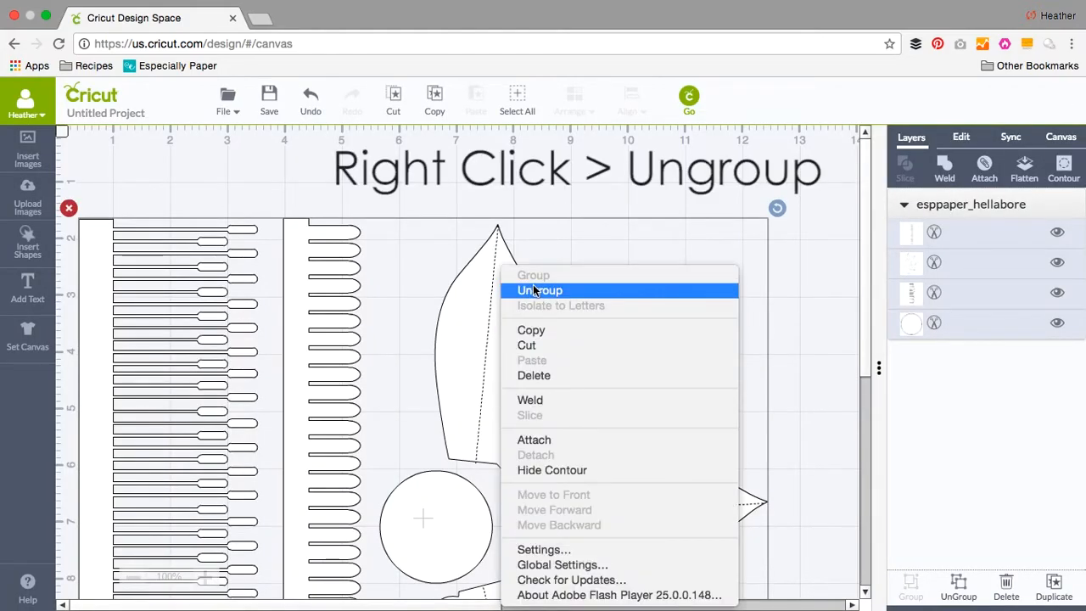
left_click(540, 290)
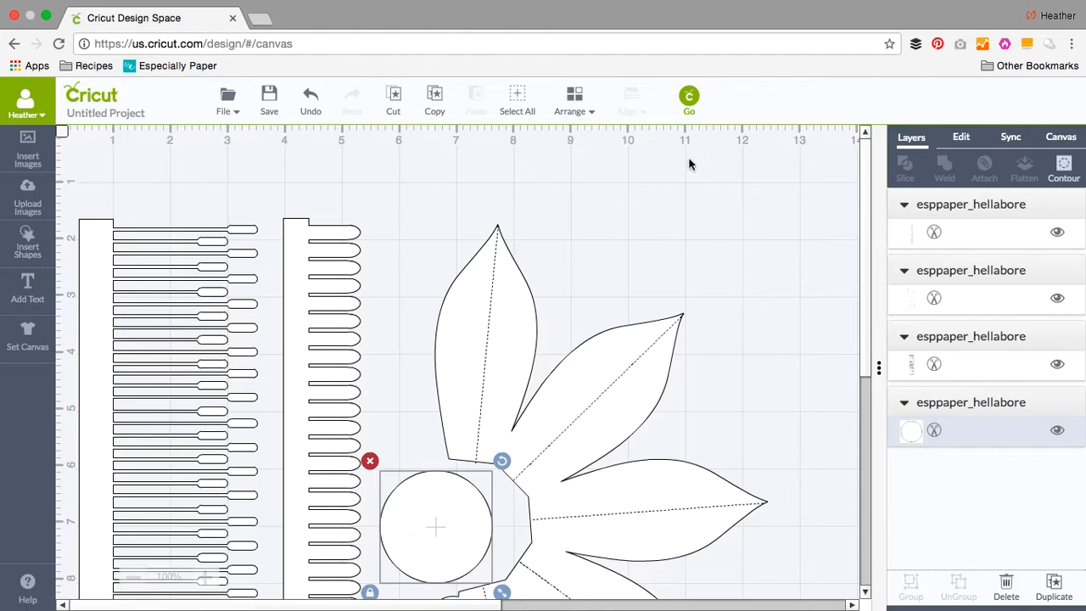
left_click(689, 96)
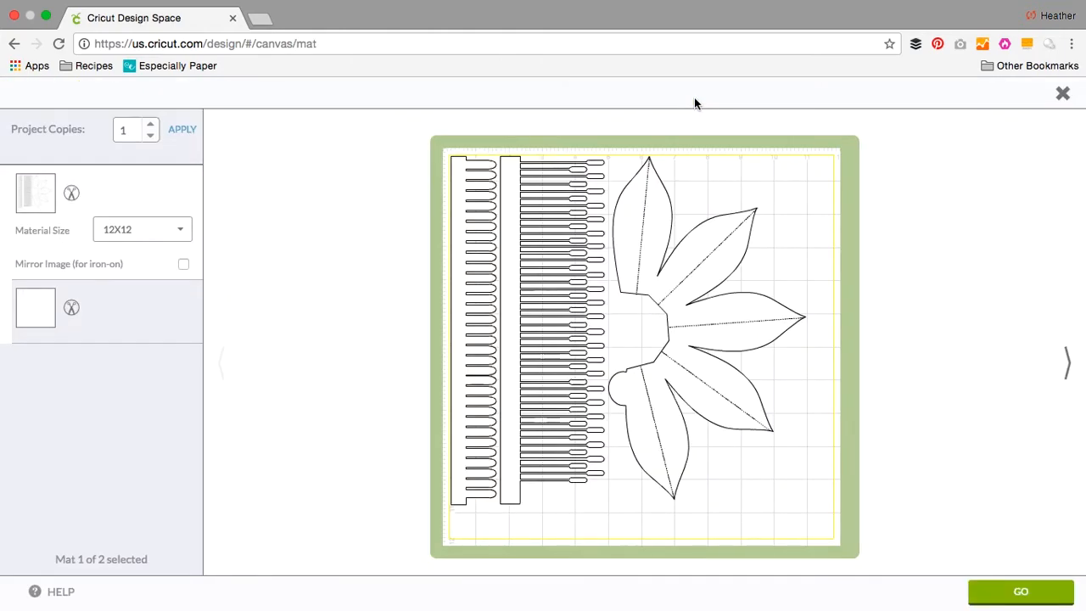
mouse_move(341, 263)
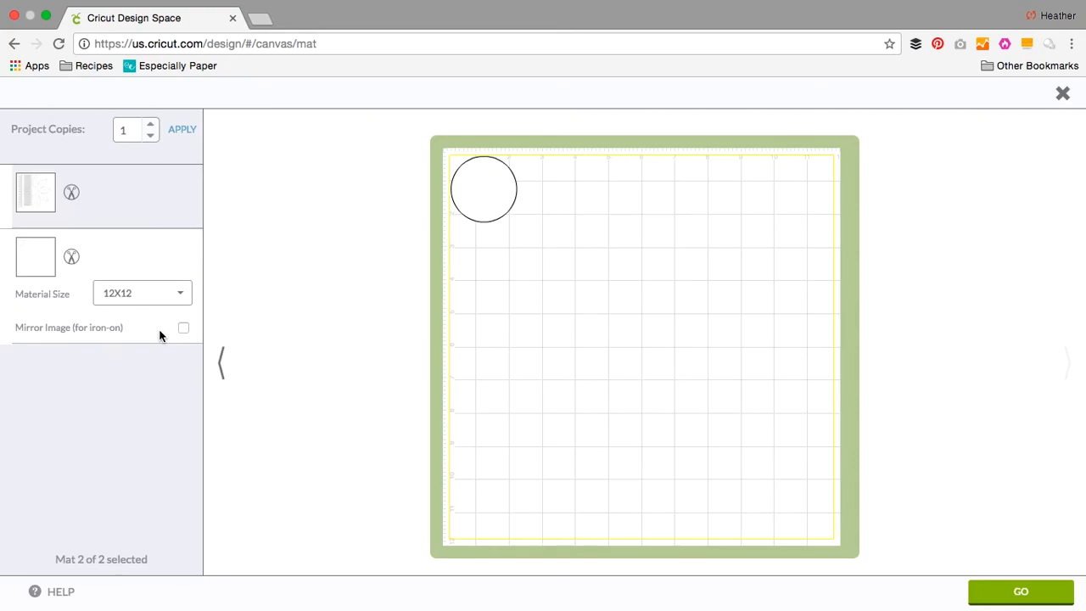
View the first mat, then close the mat preview to return to the canvas
left_click(221, 363)
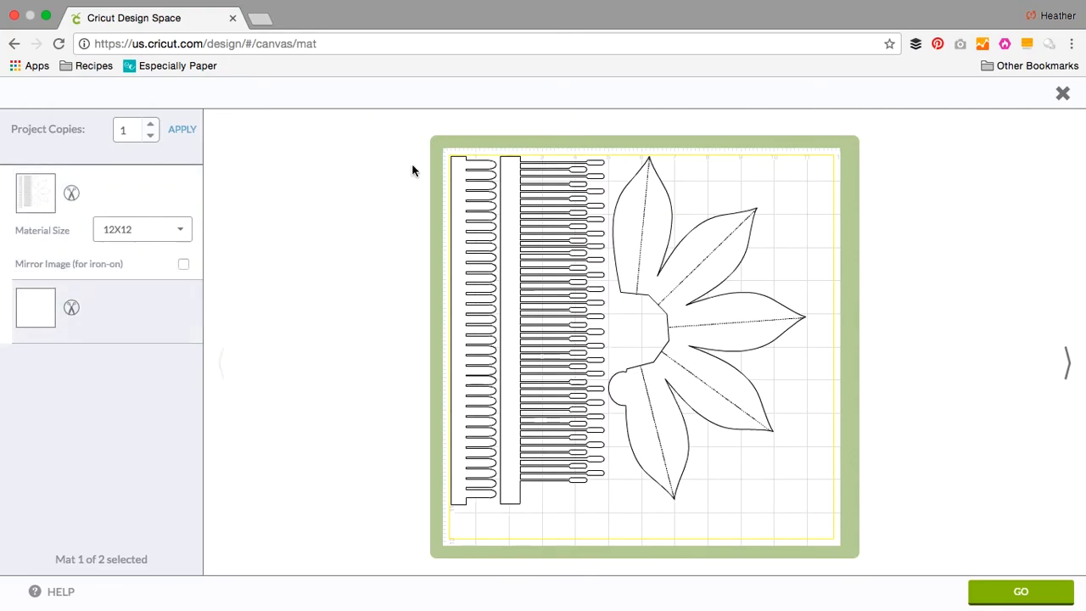
left_click(1063, 93)
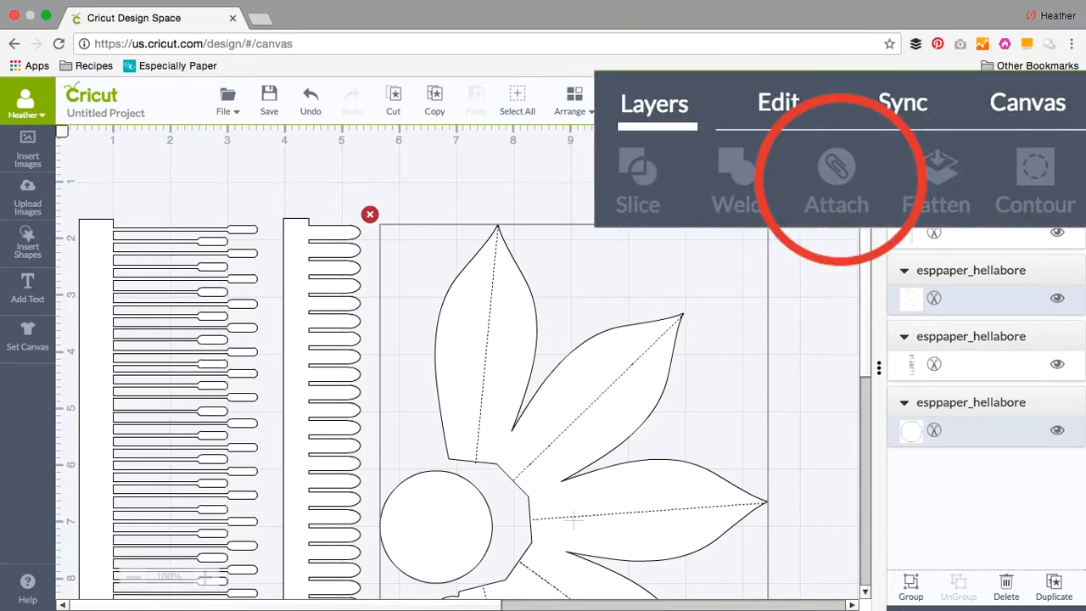
Attach the circle to the petals and the two fringed strips together, then preview on mats
left_click(835, 170)
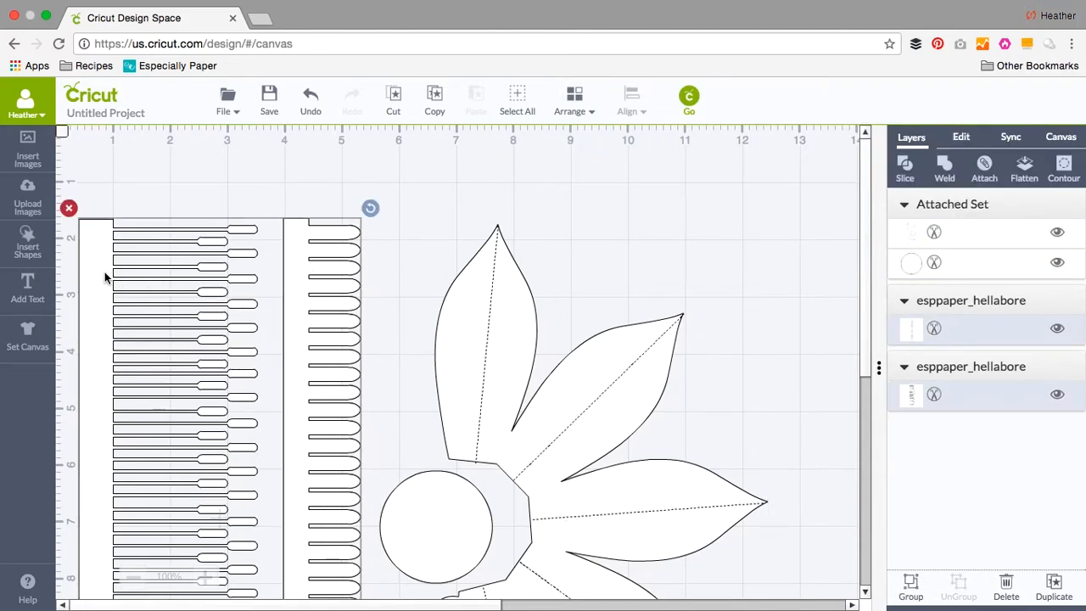
right_click(190, 263)
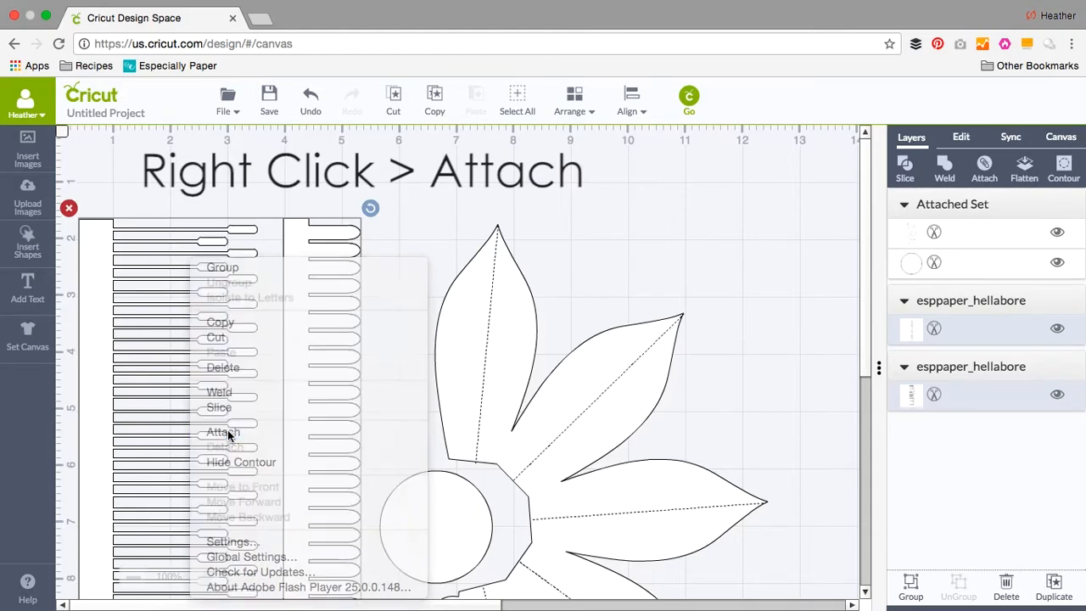
left_click(220, 433)
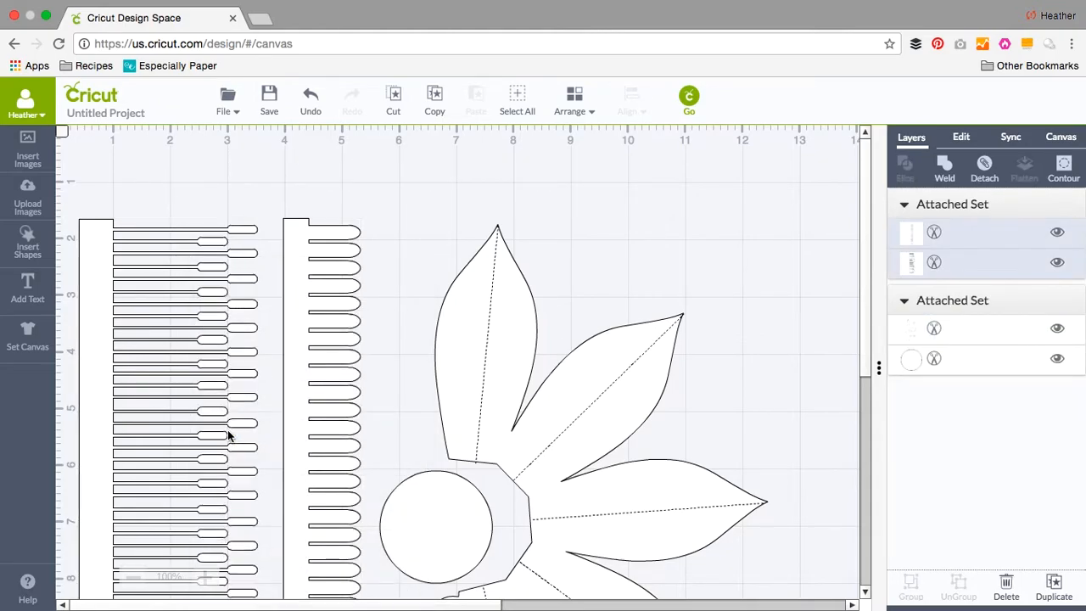
mouse_move(650, 180)
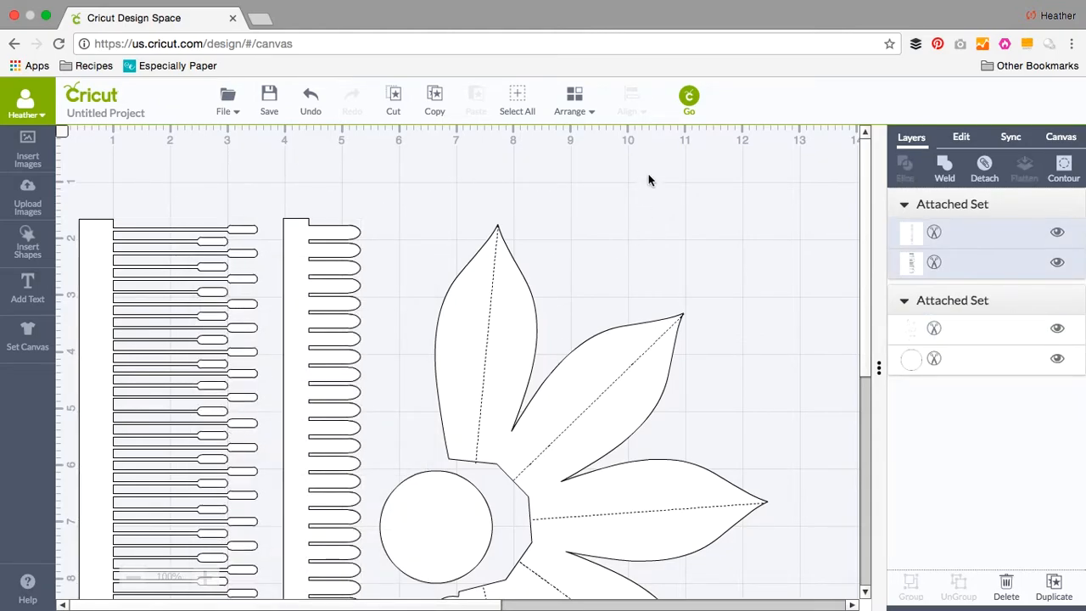
left_click(689, 96)
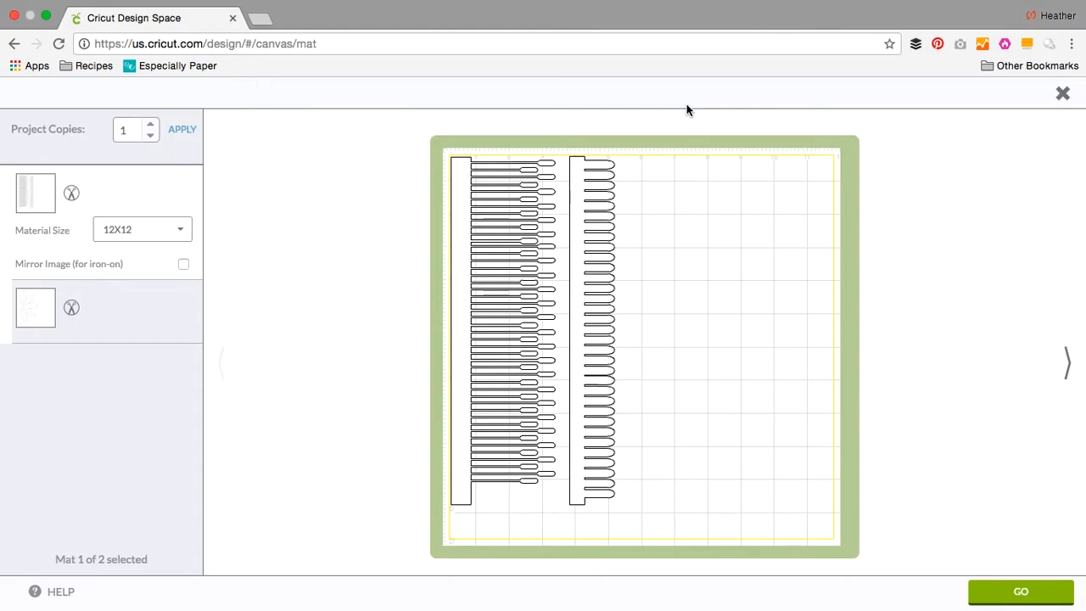
mouse_move(139, 304)
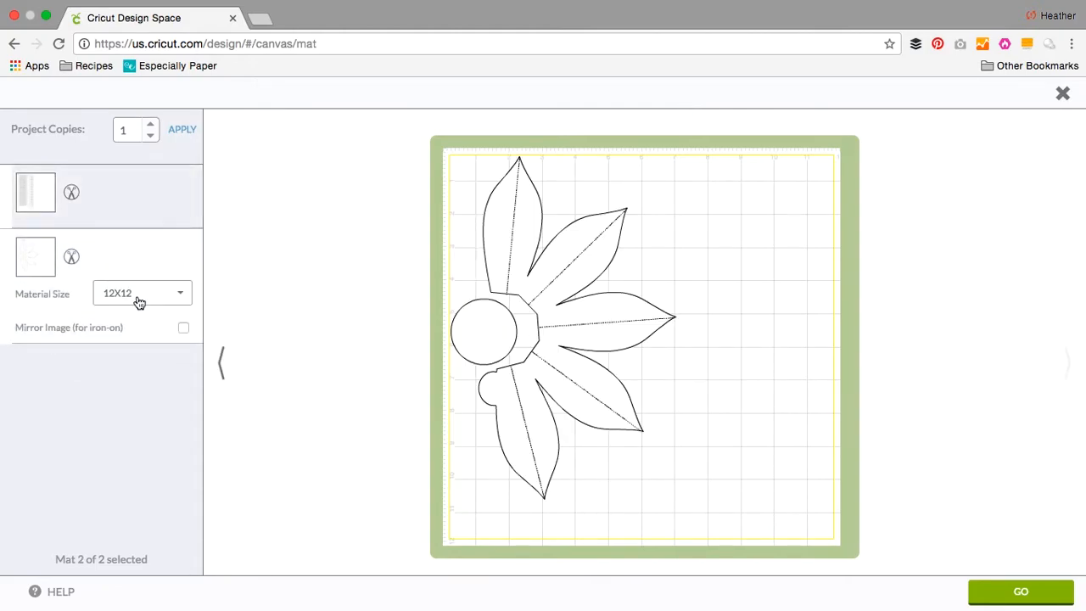
mouse_move(137, 190)
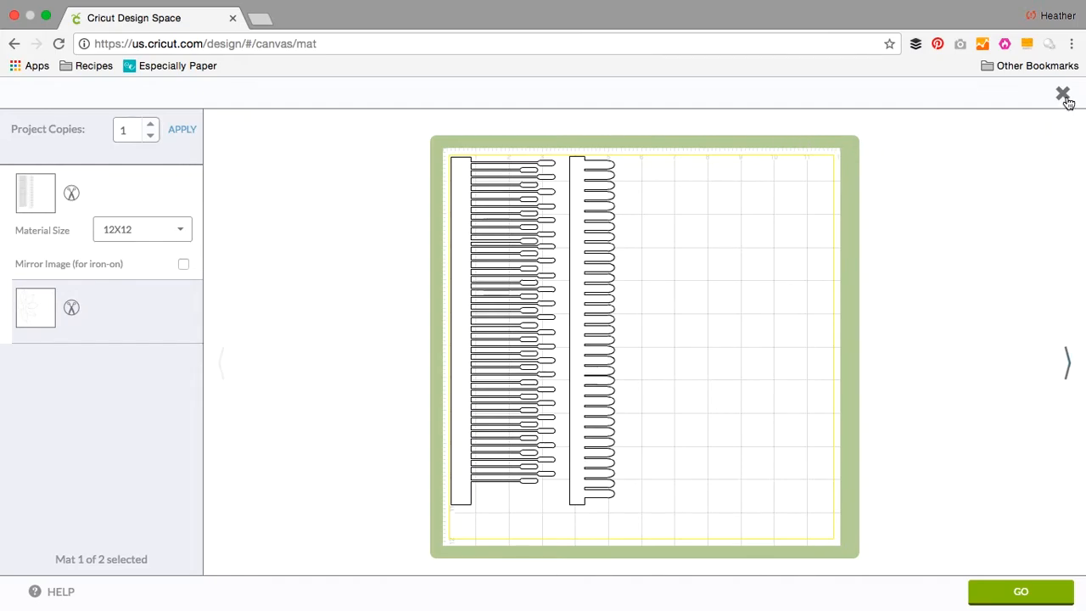
Close the mat preview and return to the design canvas
left_click(1059, 93)
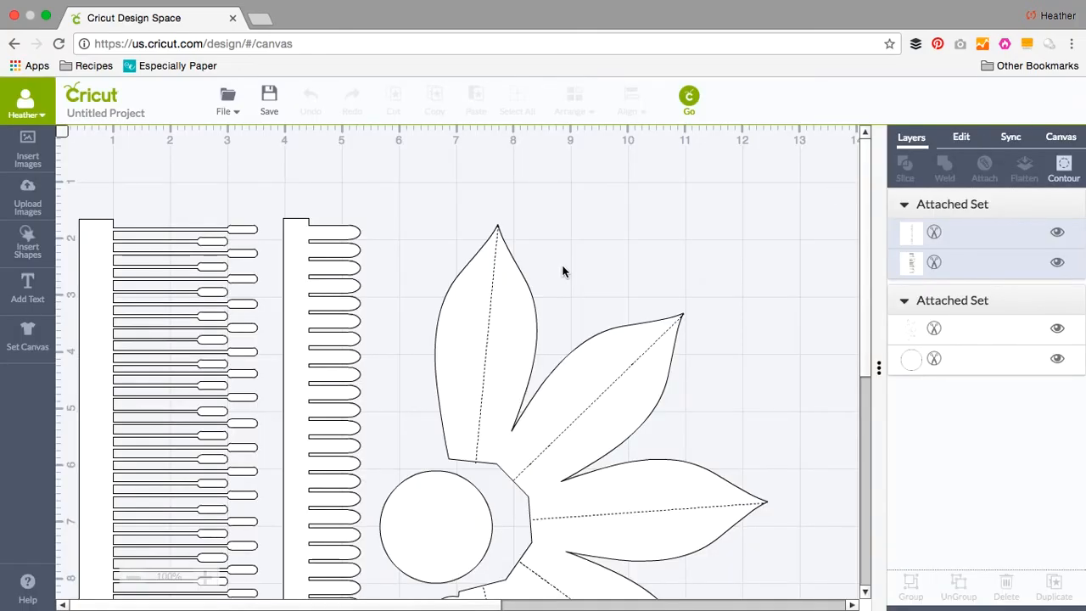
mouse_move(358, 378)
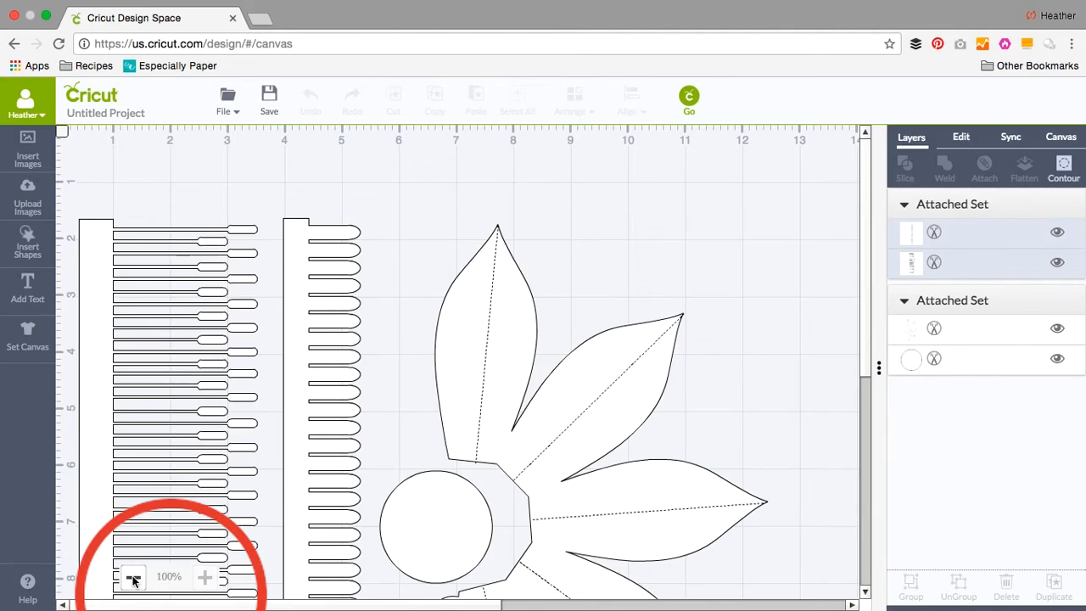
Zoom out to 75% and shift the fringe strips slightly right toward the flower
left_click(133, 576)
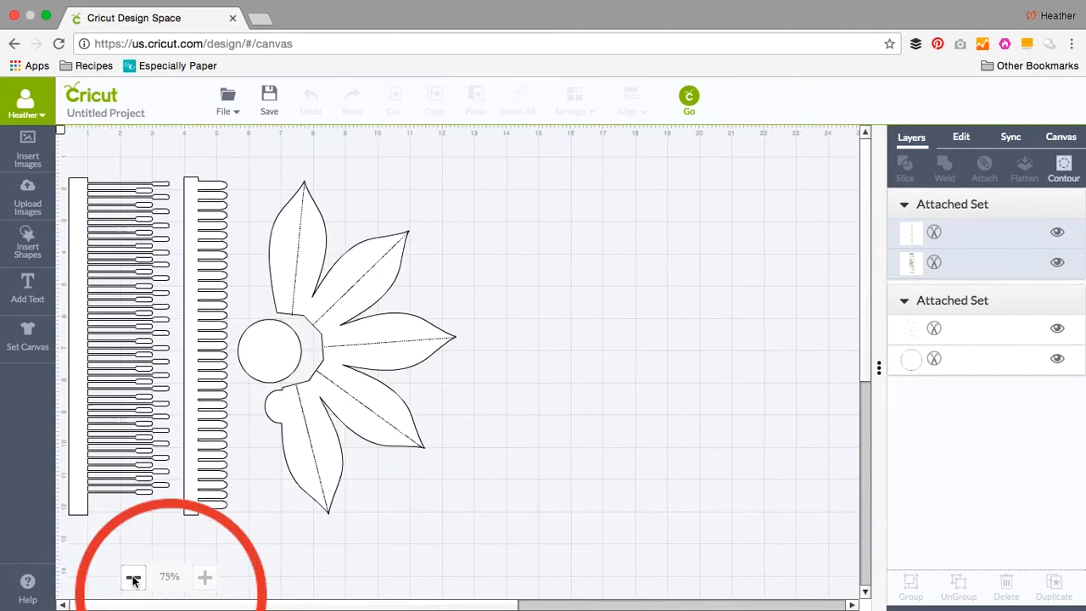
mouse_move(246, 513)
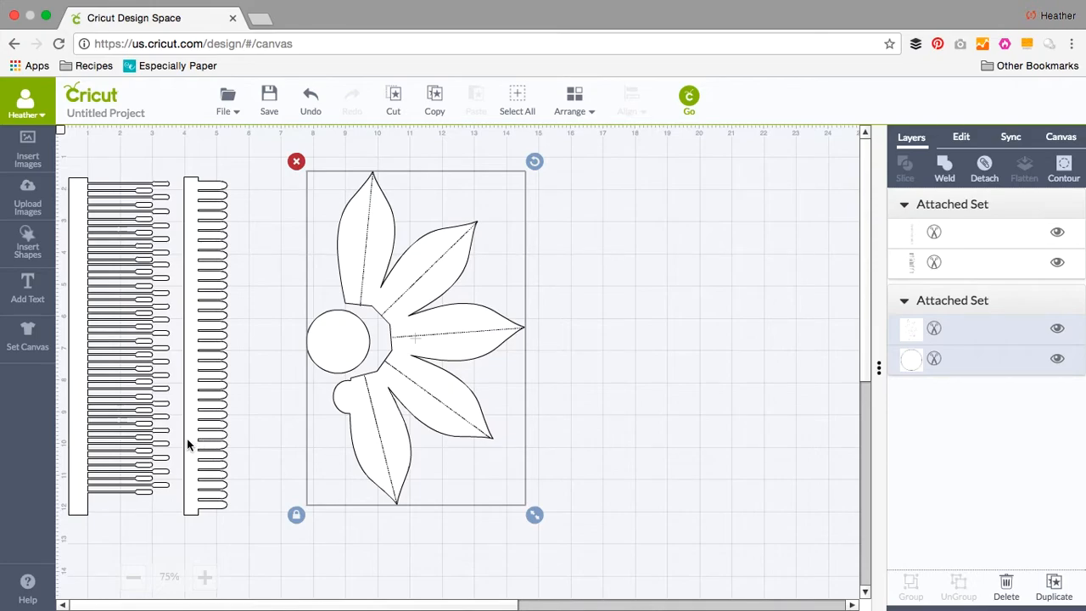
mouse_move(202, 419)
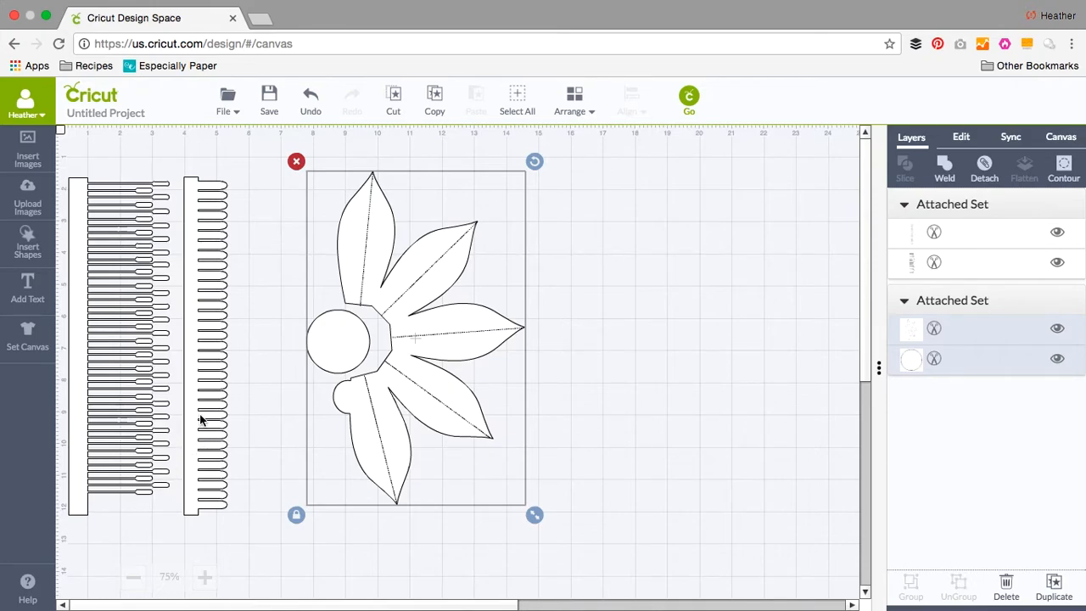
left_click_drag(207, 408, 251, 403)
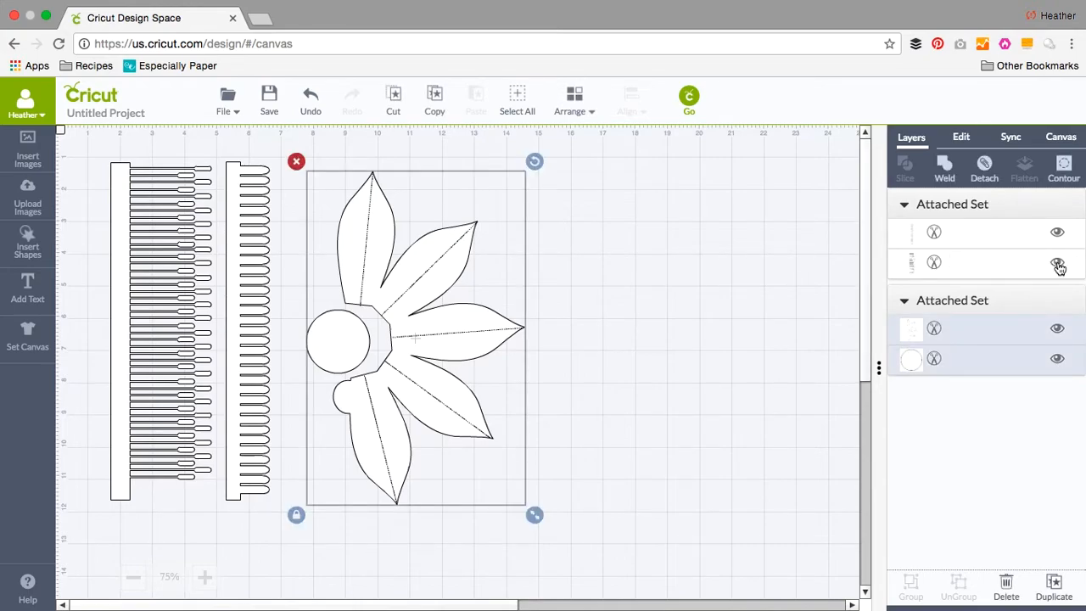
Hide the rounded-fringe strip layer in the Layers panel and send the design to the mat layout
left_click(1057, 265)
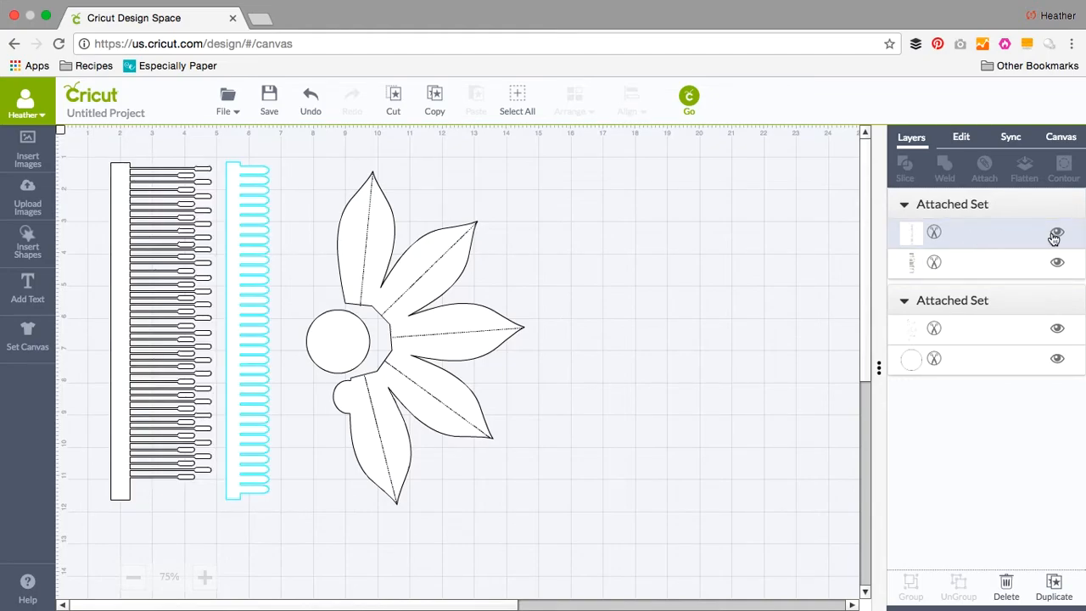
left_click(1055, 234)
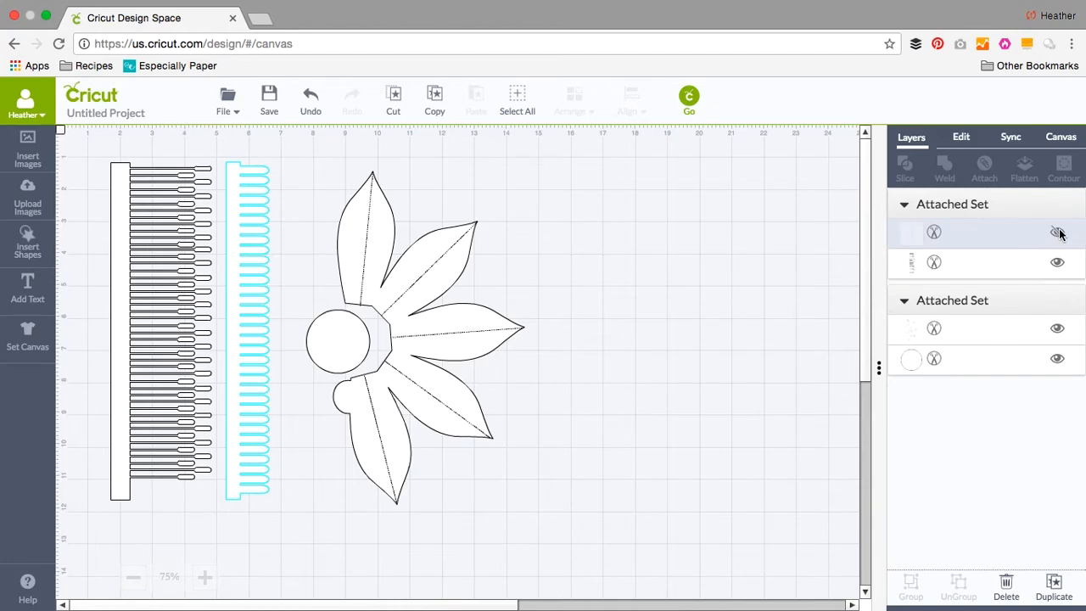
left_click(1055, 231)
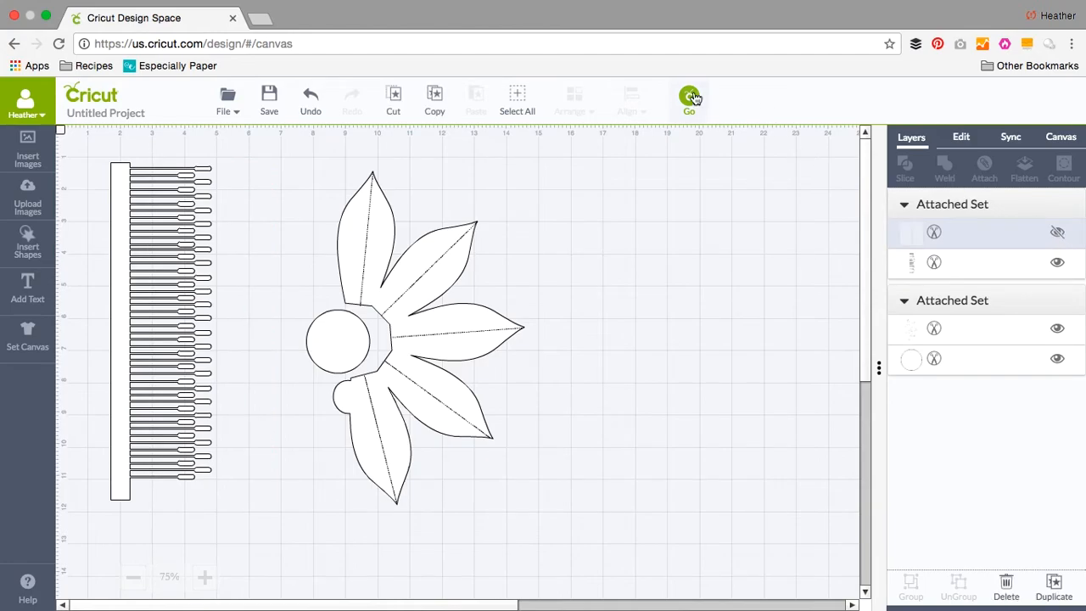
left_click(689, 97)
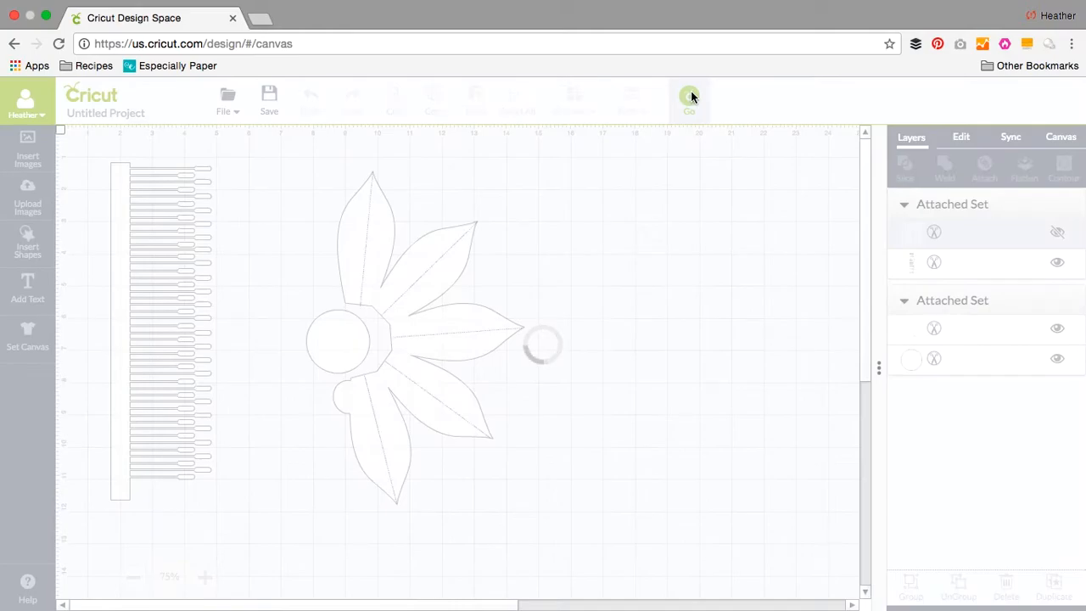
Set the mat material size to 8.5X11, splitting the design onto two mats, then return to the canvas
left_click(689, 95)
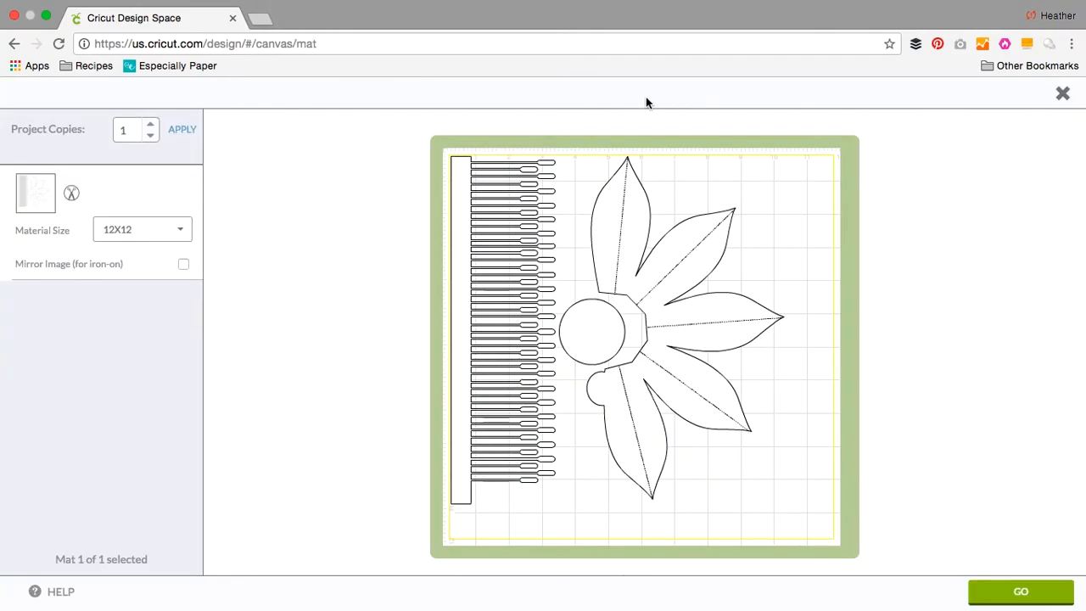
mouse_move(43, 207)
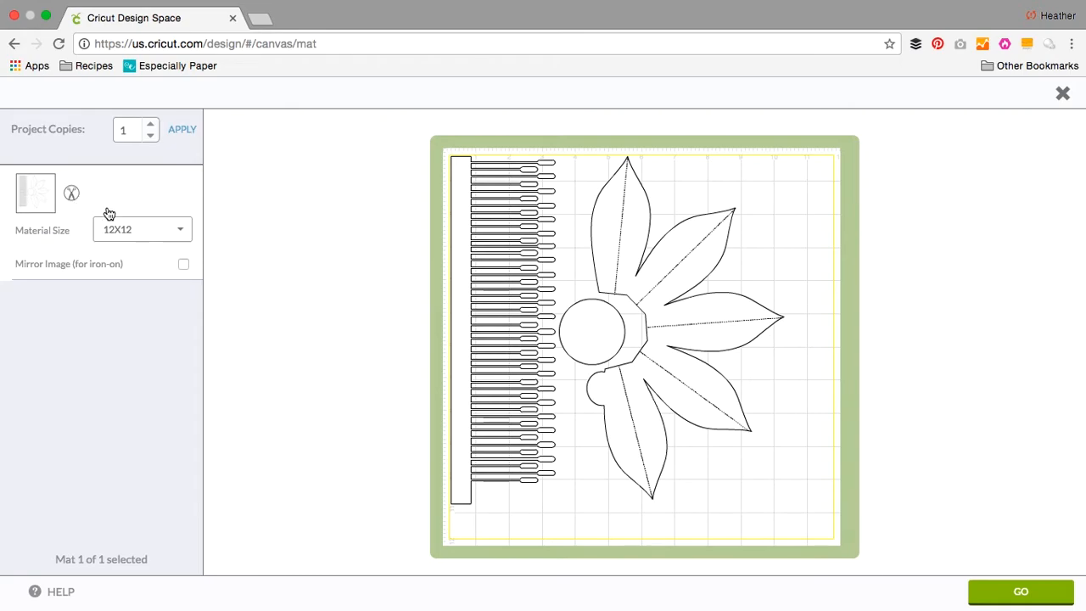
left_click(143, 229)
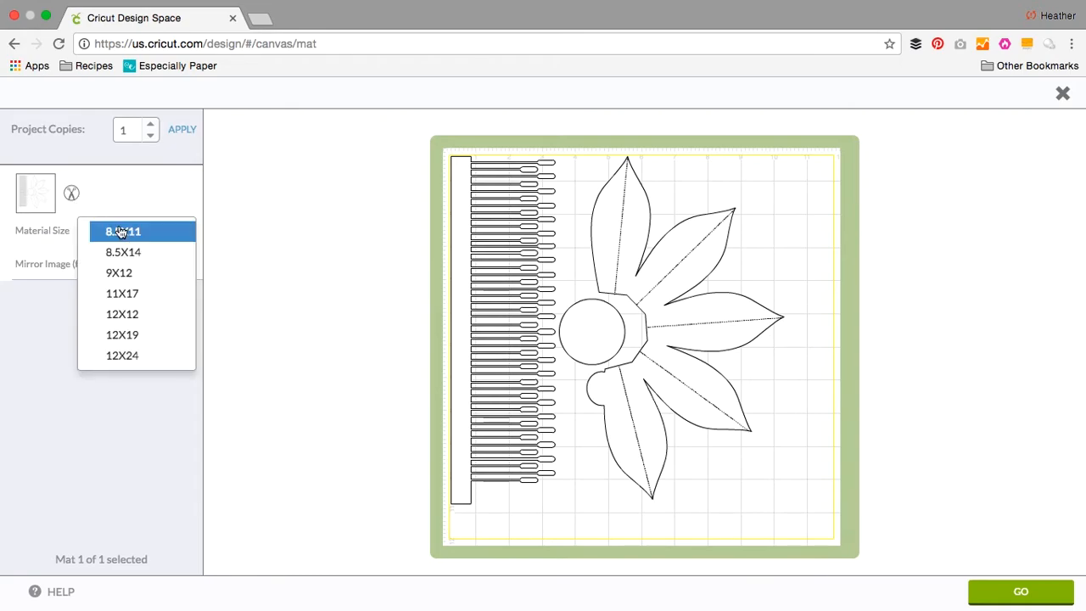
left_click(122, 231)
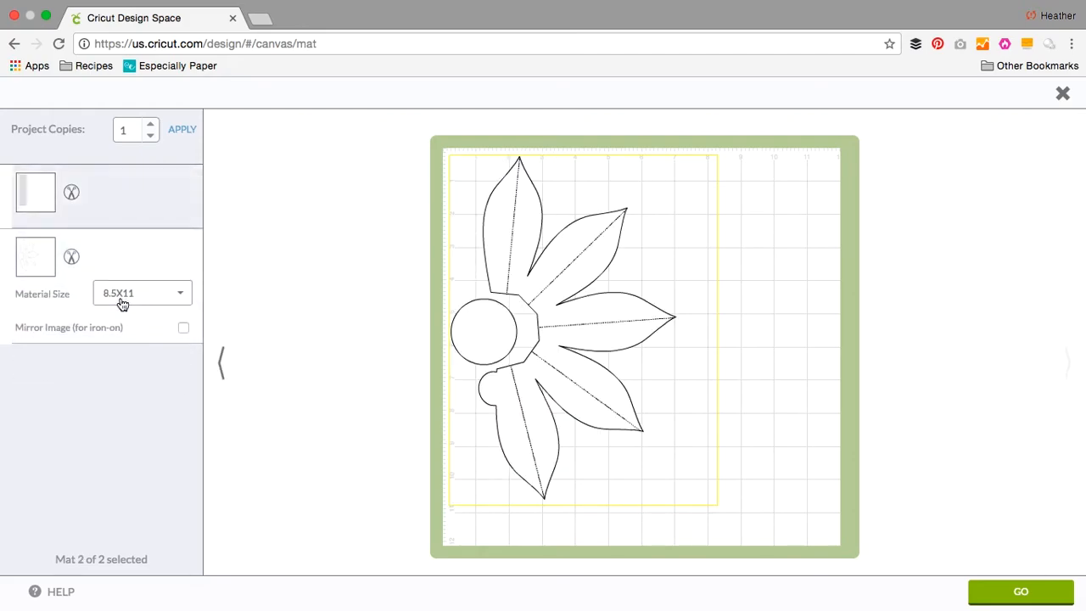
mouse_move(1068, 124)
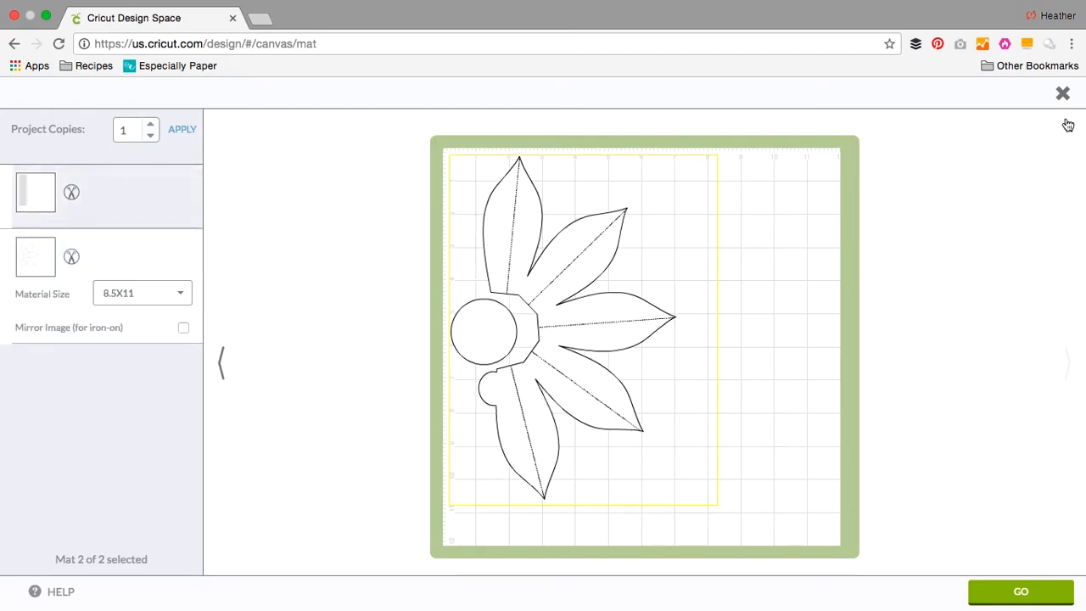
mouse_move(1063, 94)
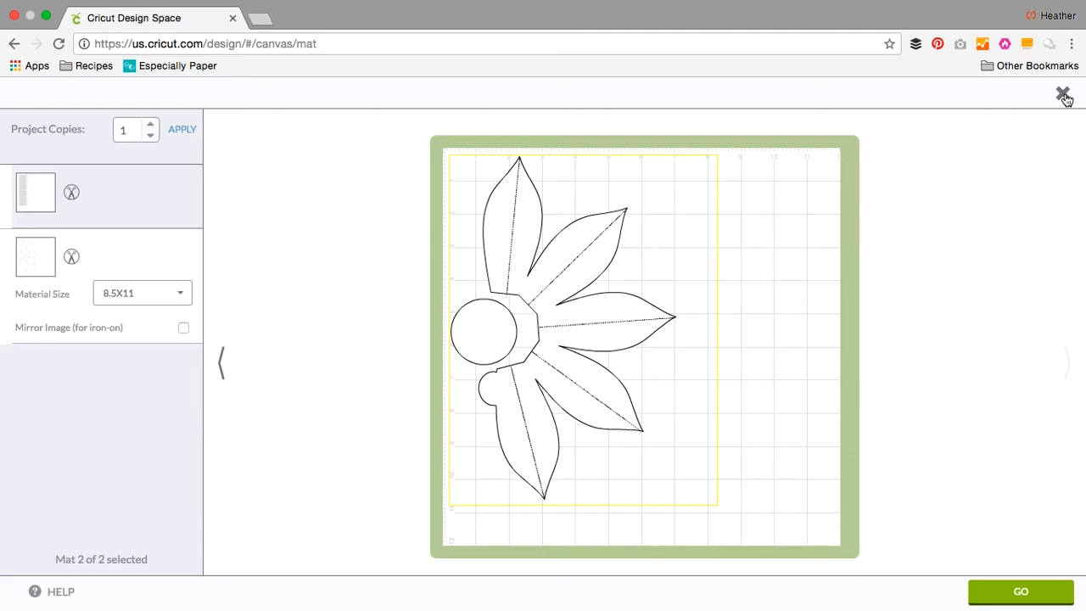
left_click(1063, 95)
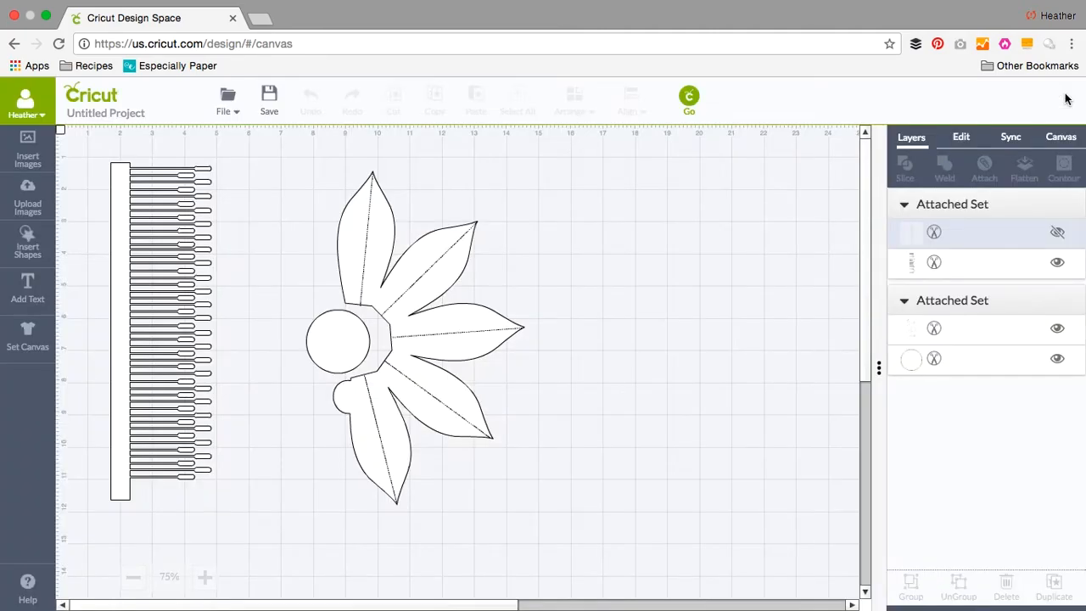
mouse_move(692, 322)
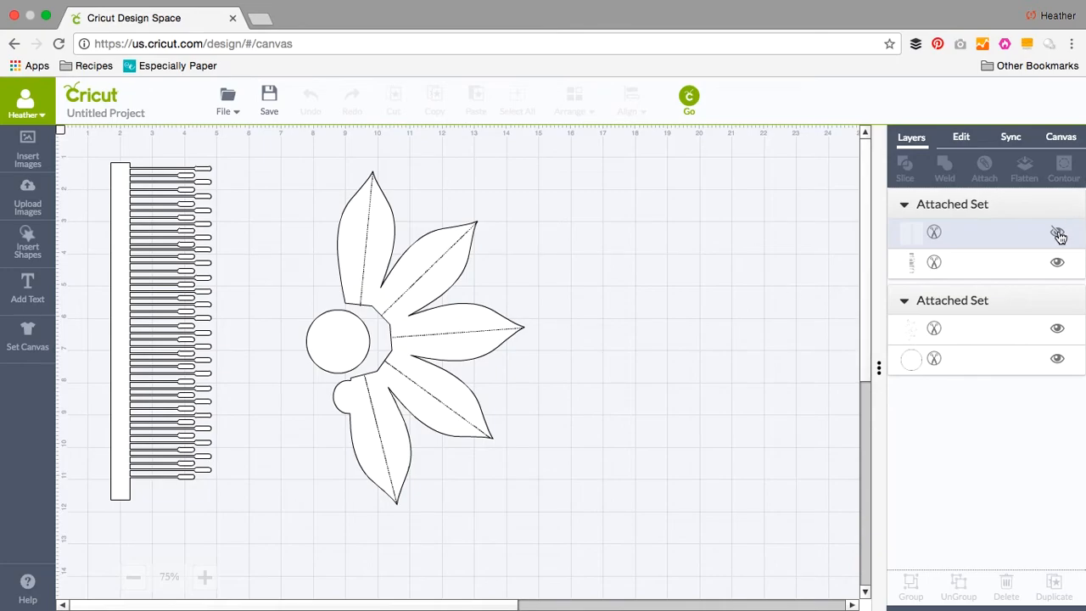
Unhide the rounded-fringe strip layer so both strips show beside the flower
left_click(1055, 232)
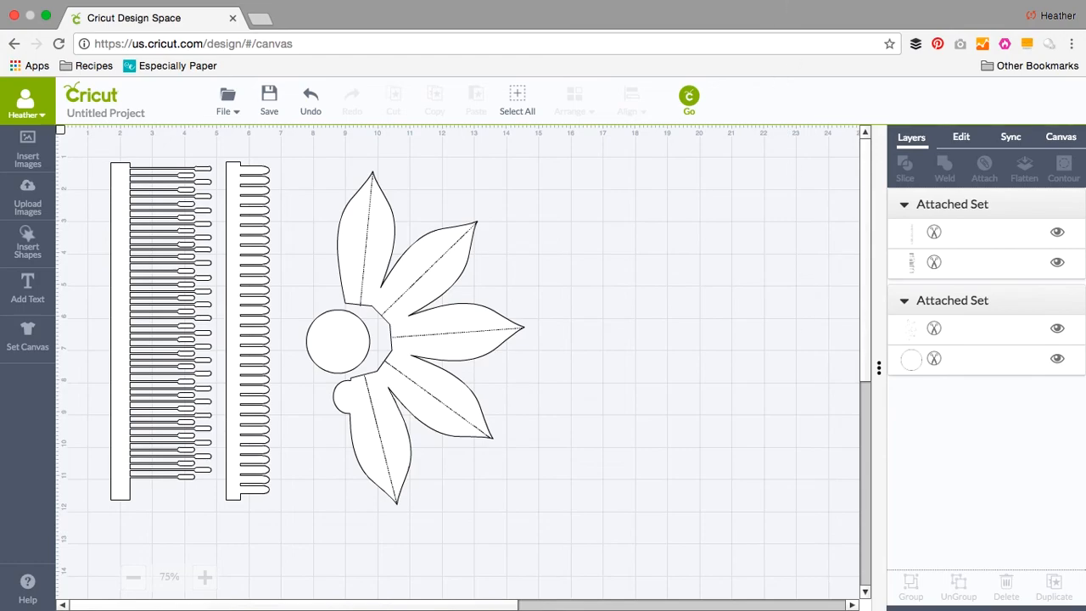
mouse_move(971, 597)
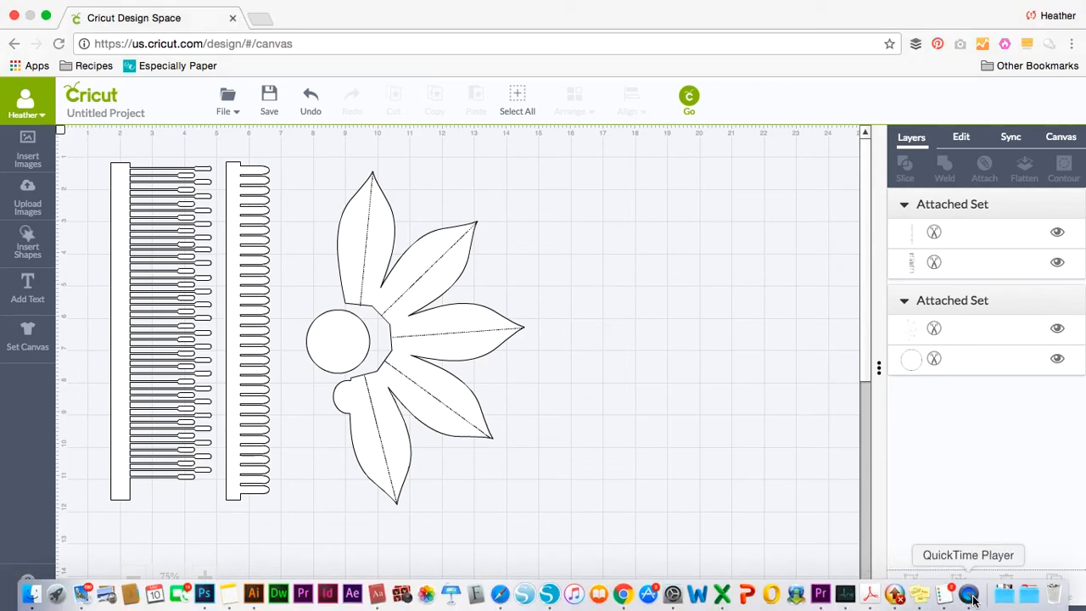